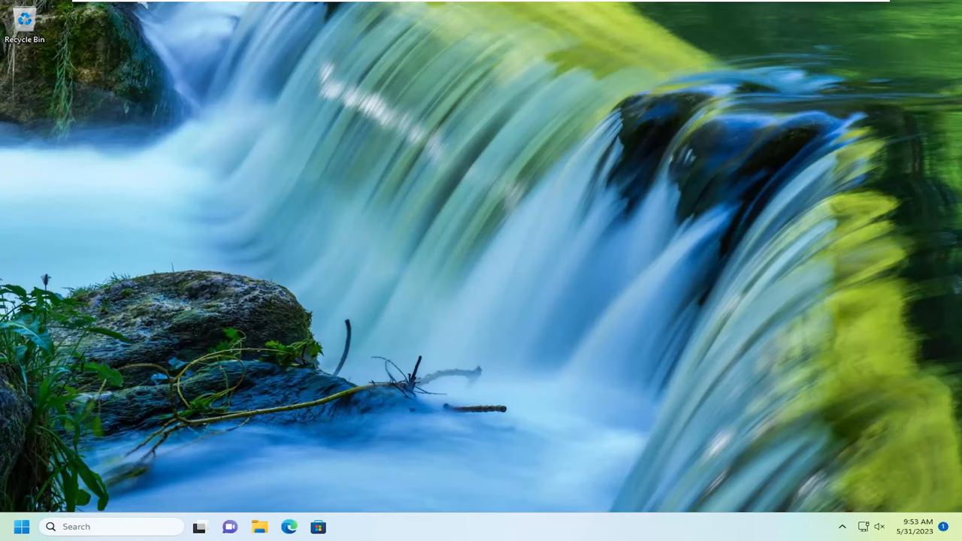
mouse_move(267, 350)
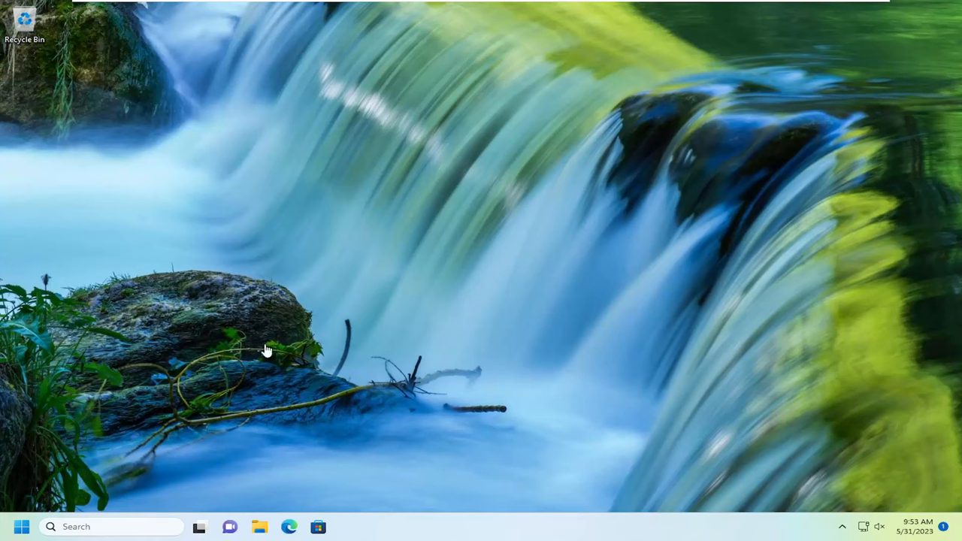
Step: Search Windows for cmd and run Command Prompt as administrator
left_click(50, 526)
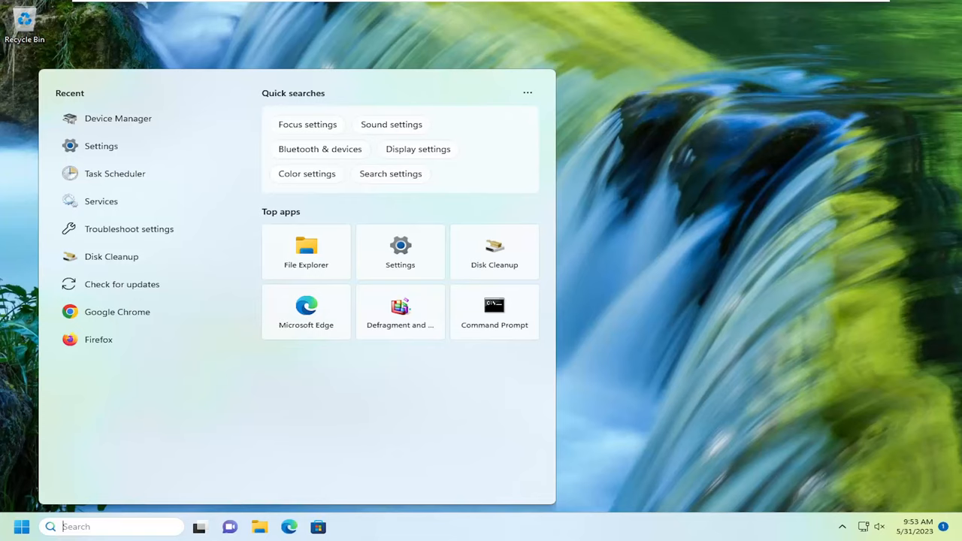
type("cmd")
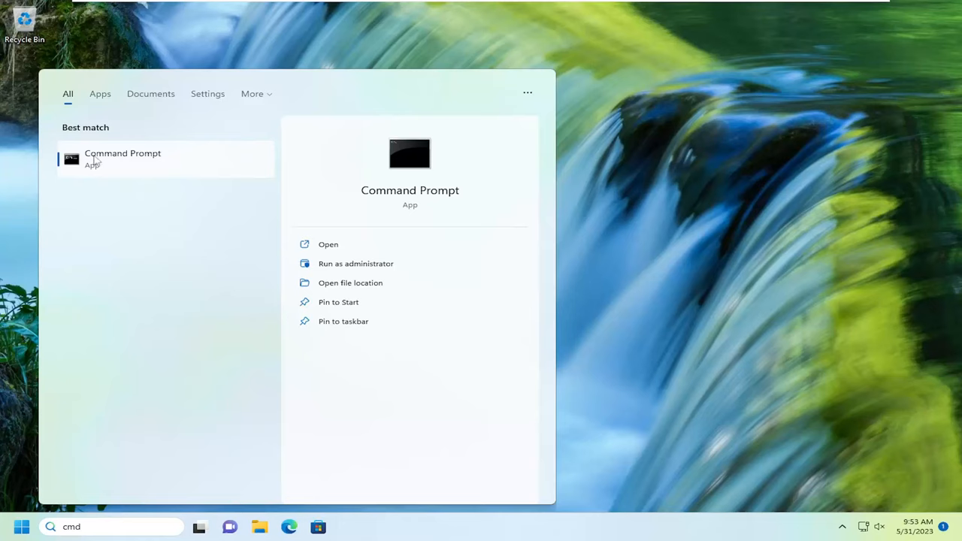
mouse_move(104, 161)
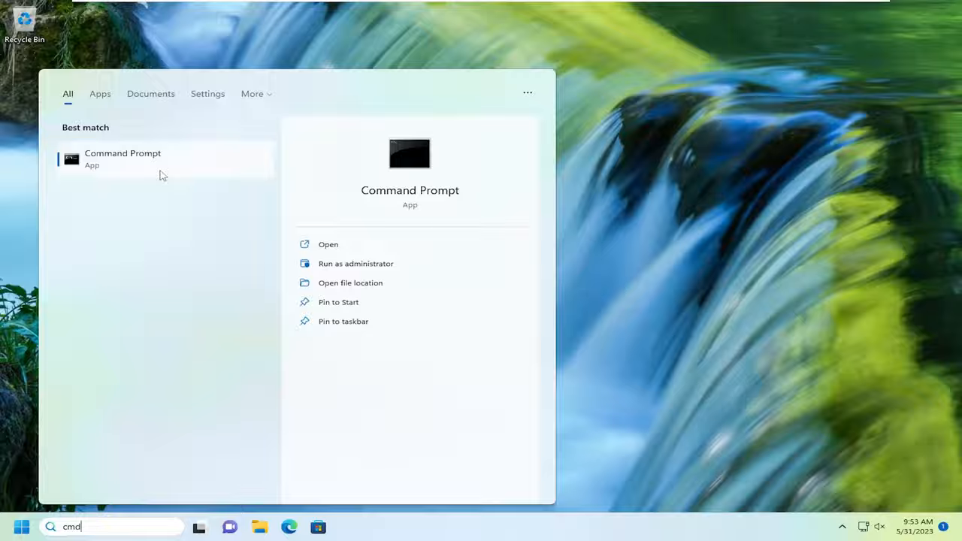
left_click(355, 263)
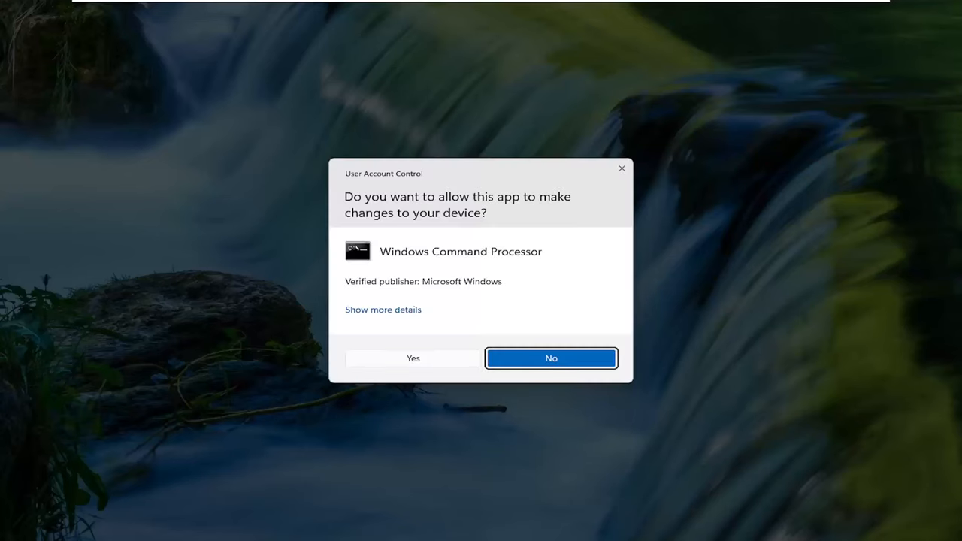
Step: Allow Windows Command Processor in the User Account Control prompt
left_click(412, 357)
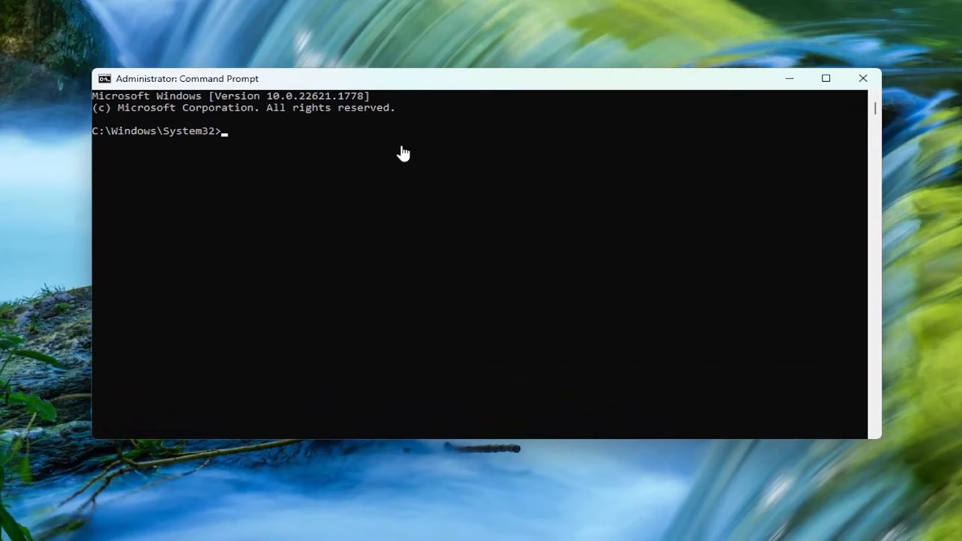
mouse_move(462, 155)
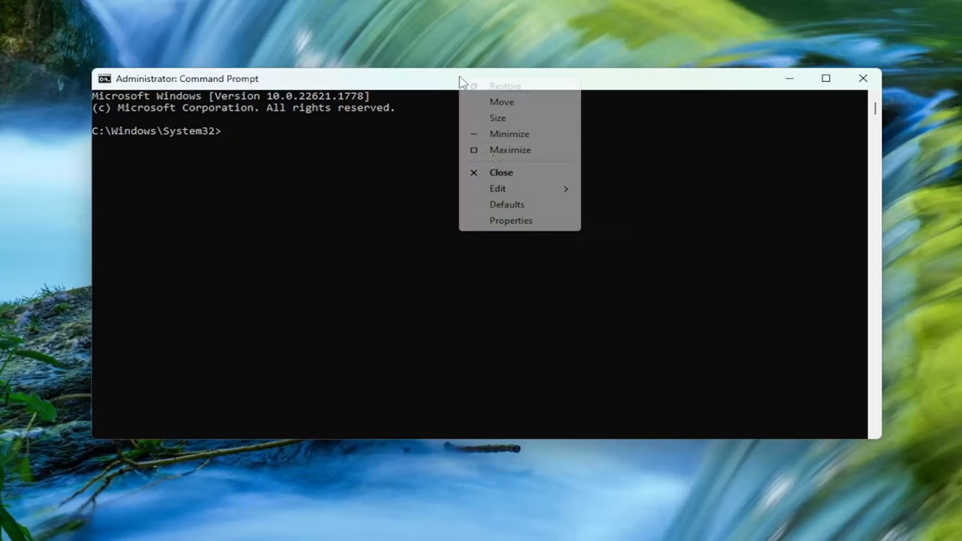
Step: Run Dism.exe /online /Cleanup-Image /RestoreHealth and let it reach 100%
key("Enter")
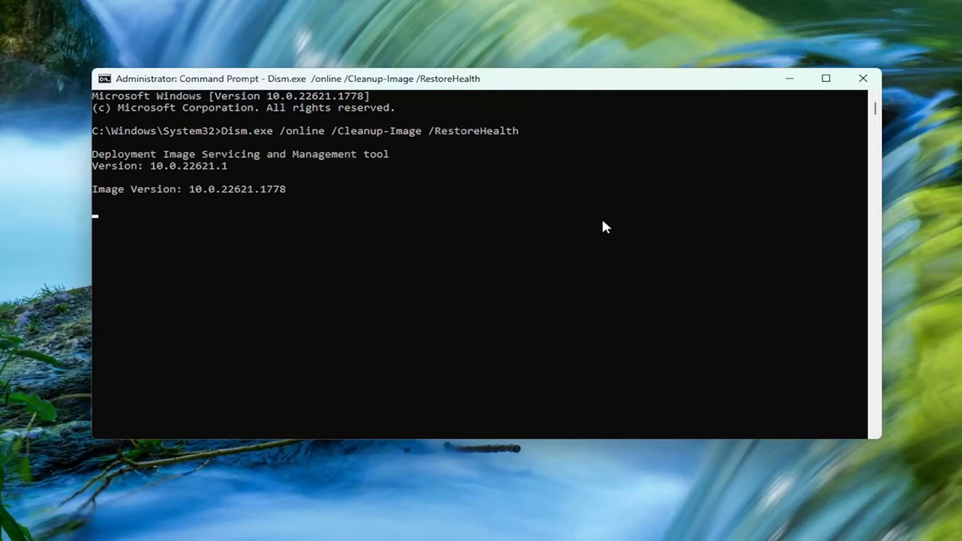
mouse_move(537, 174)
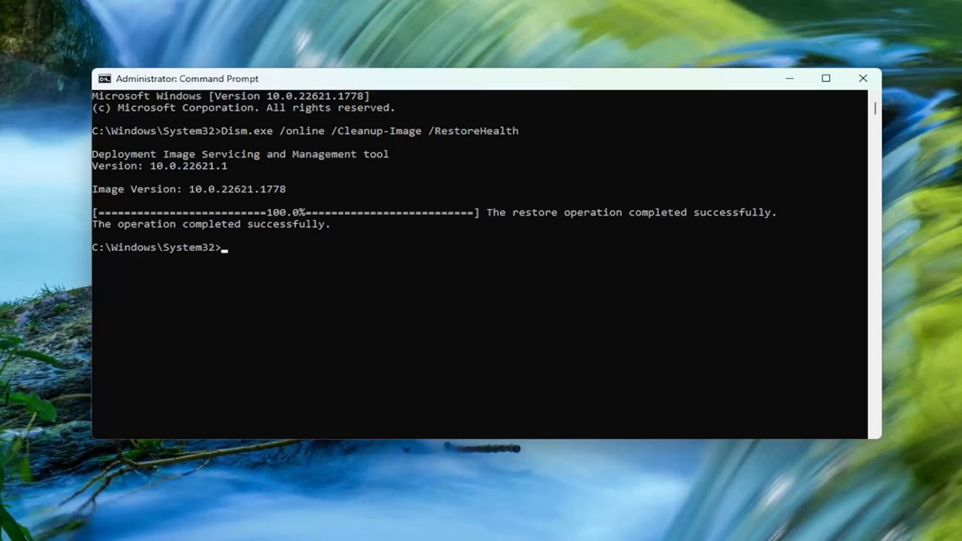
mouse_move(560, 80)
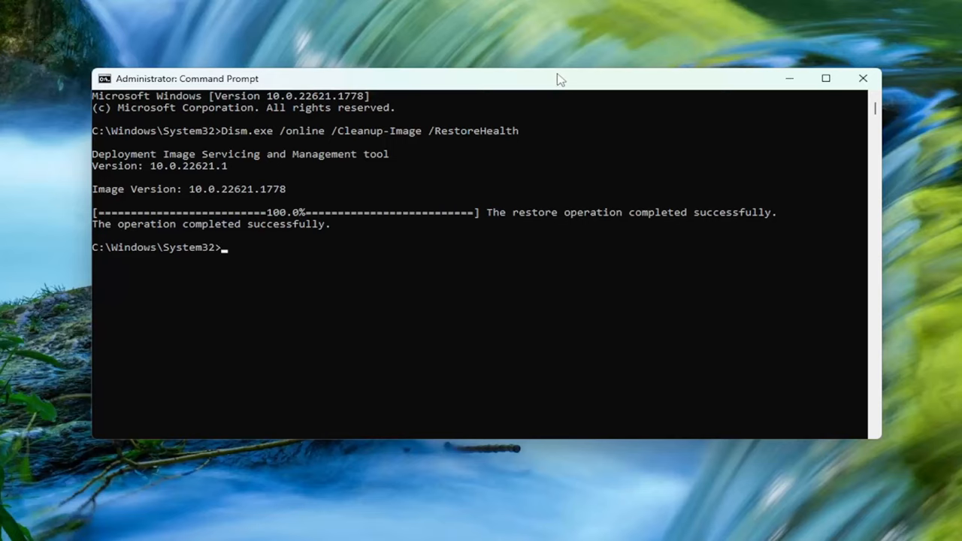
Step: Run sfc /scannow, then close the Command Prompt once no violations are found
type("sfc /scannow")
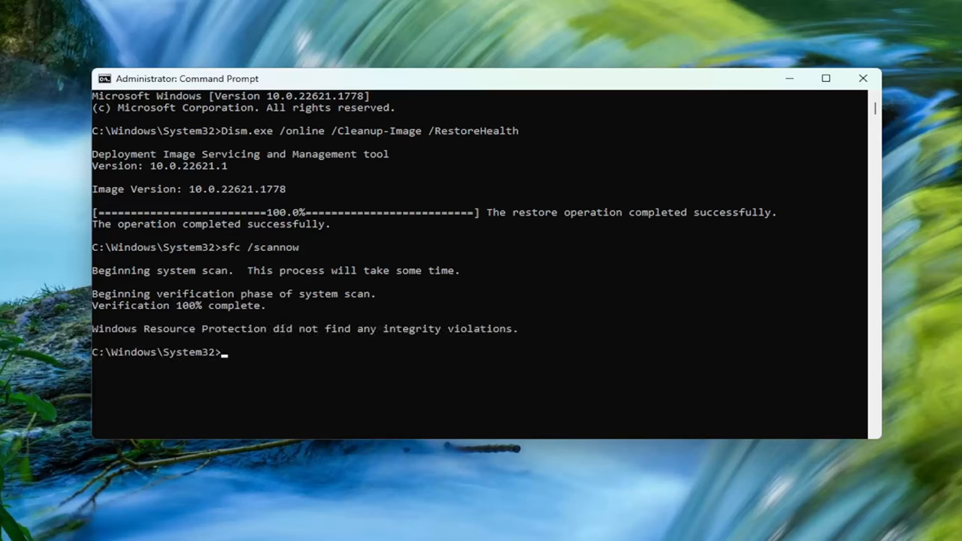
mouse_move(405, 318)
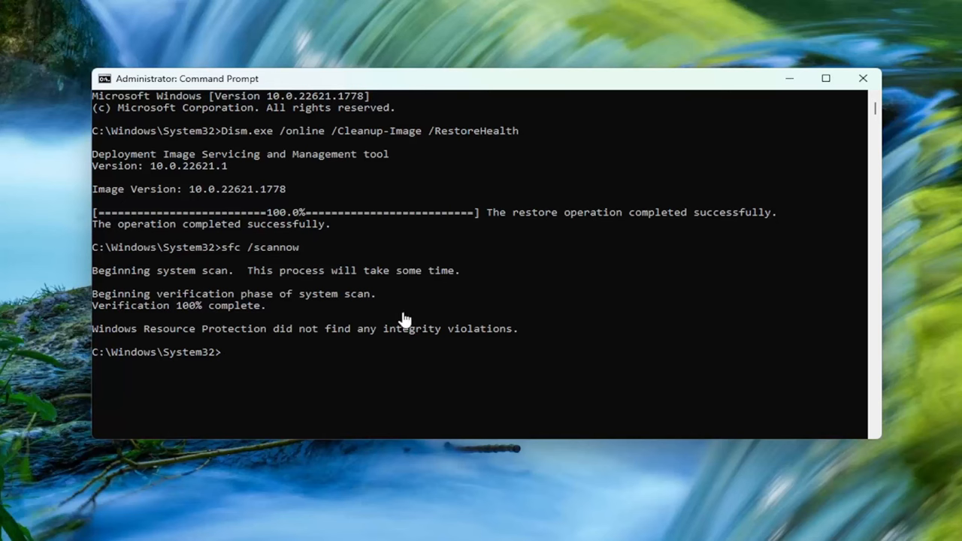
left_click(863, 78)
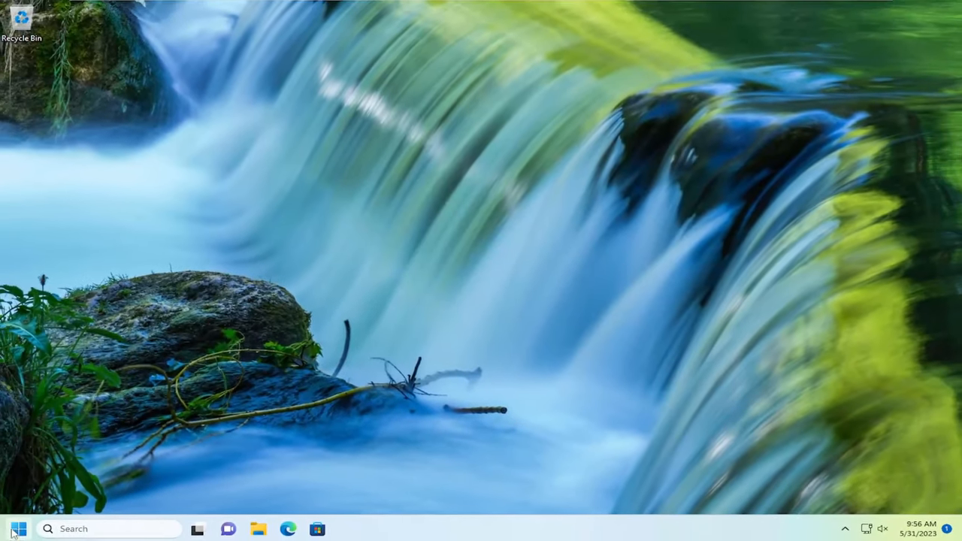
Step: Restart Windows from the Start button's quick menu
right_click(21, 529)
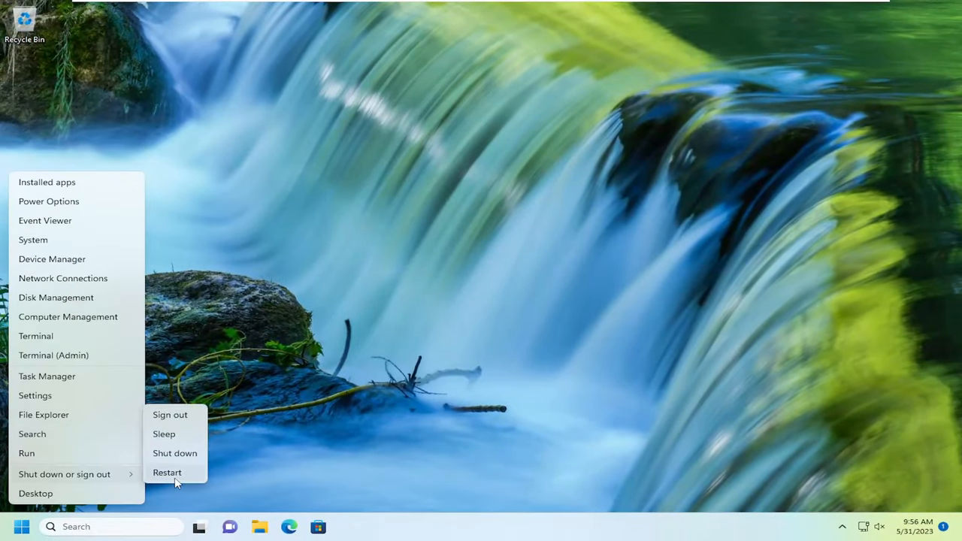
left_click(167, 472)
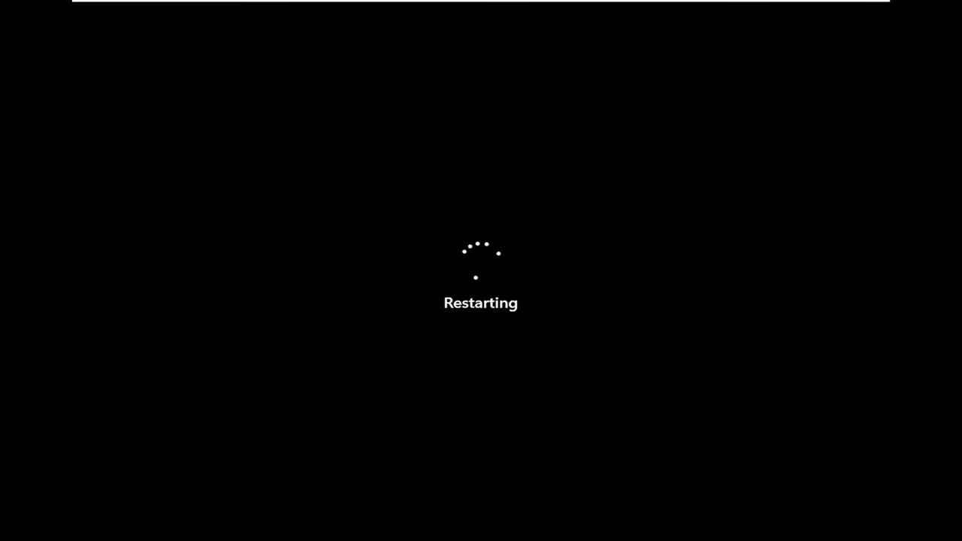